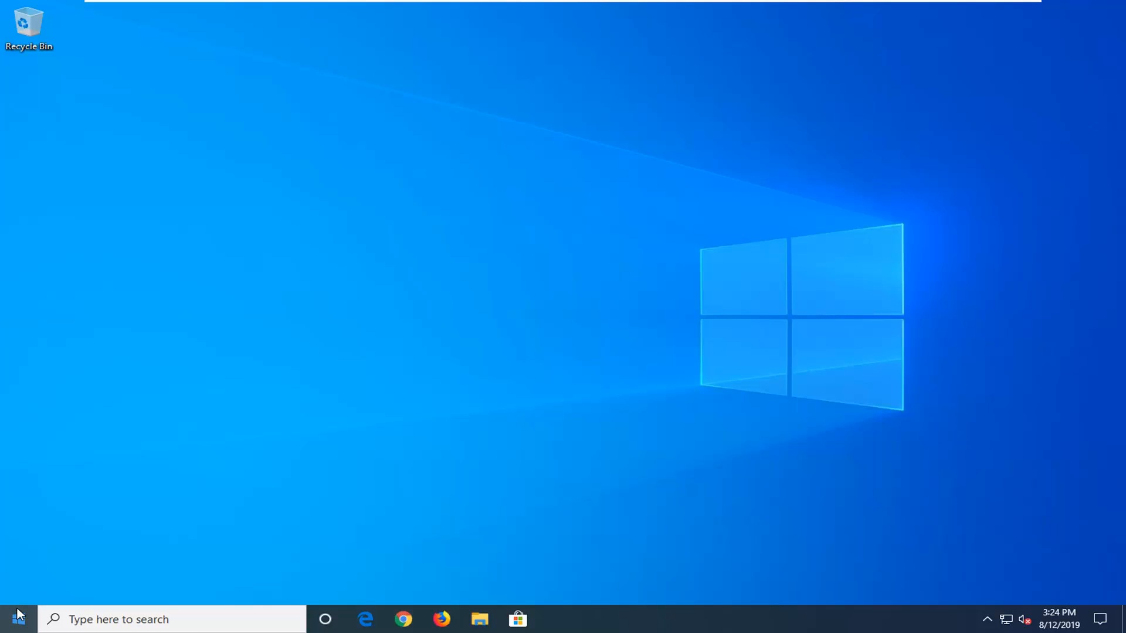
Search 'cmd' from Start and run Command Prompt as administrator, approving the UAC prompt.
left_click(10, 619)
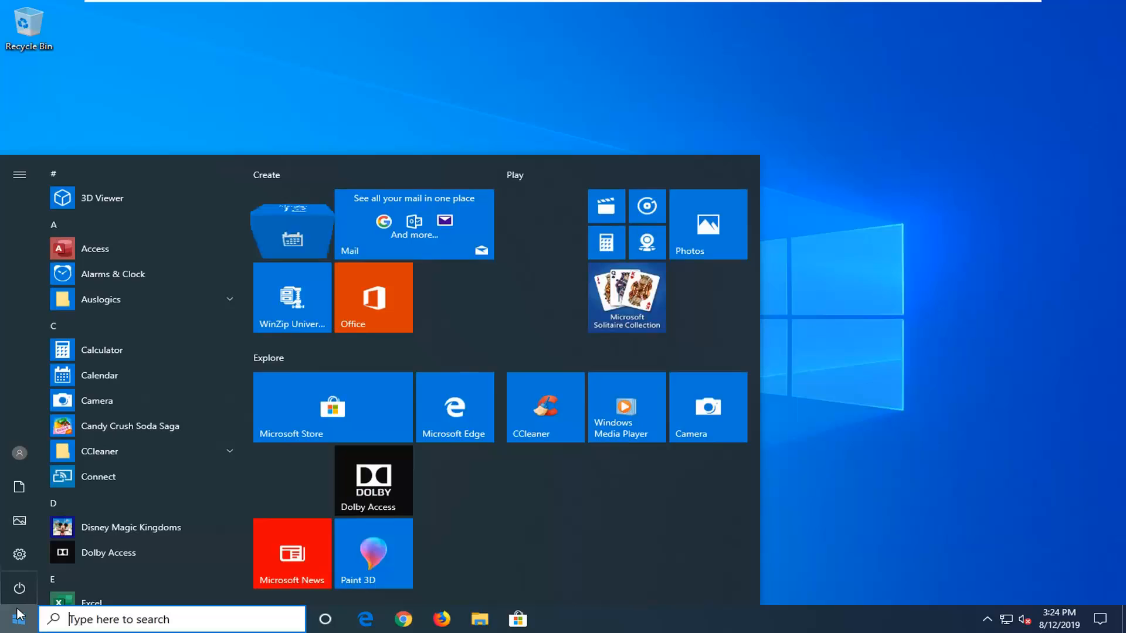
type("cmd")
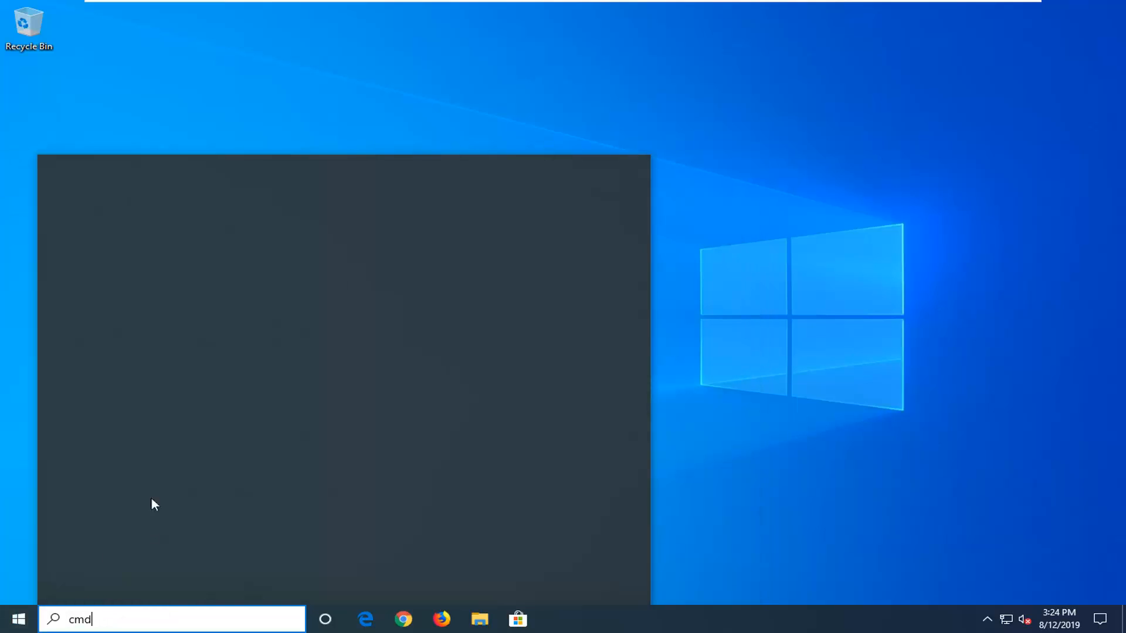
type("cmd")
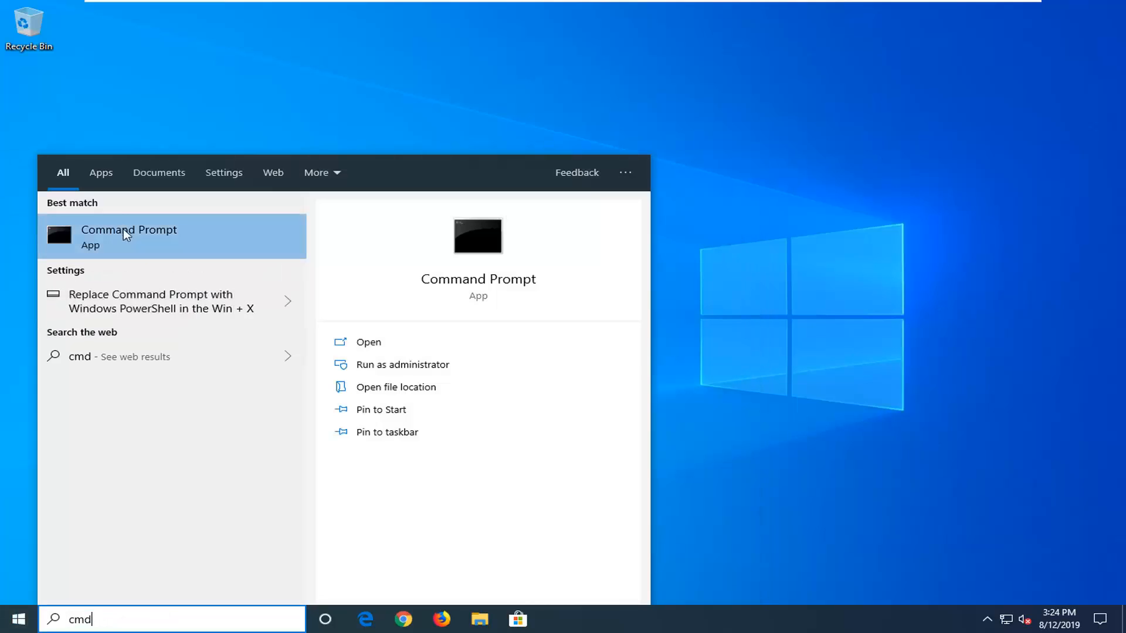
right_click(129, 235)
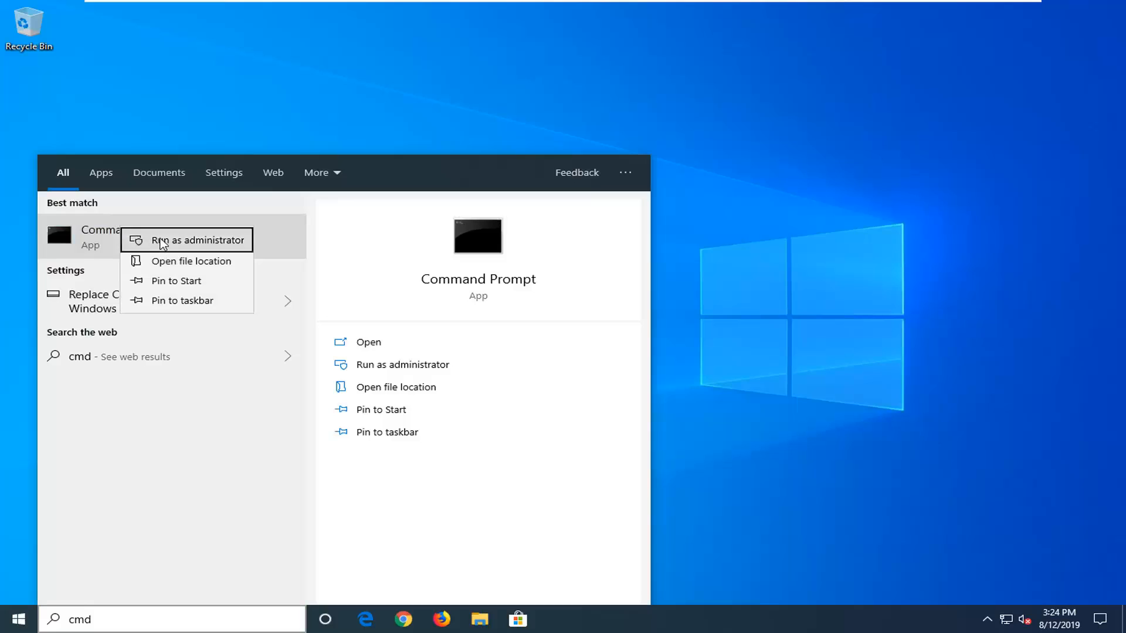
left_click(186, 240)
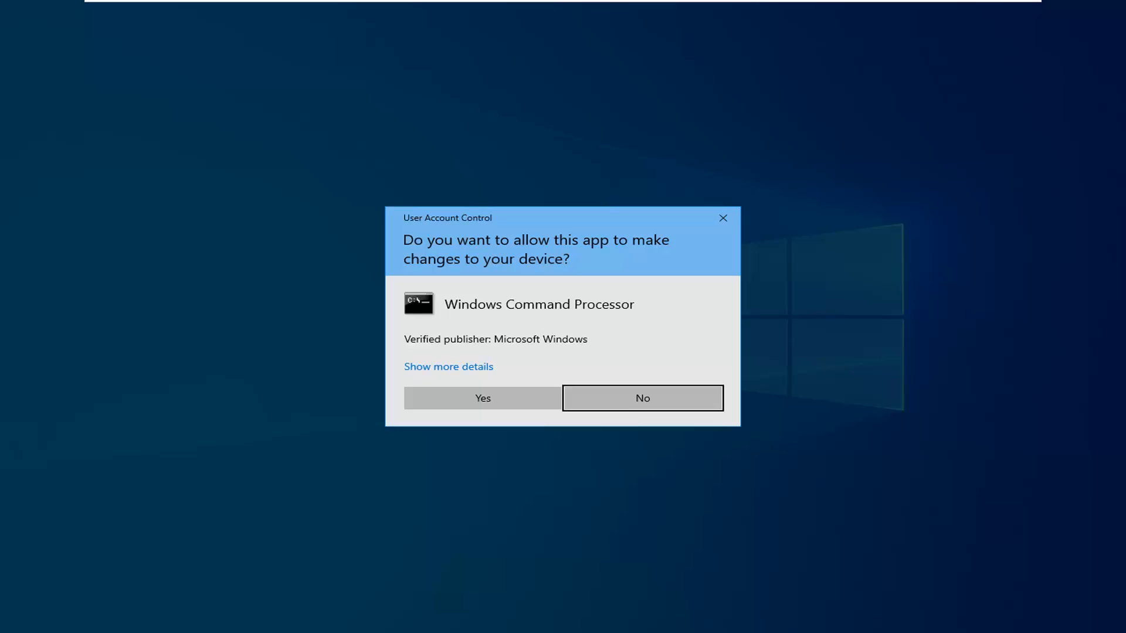
mouse_move(863, 279)
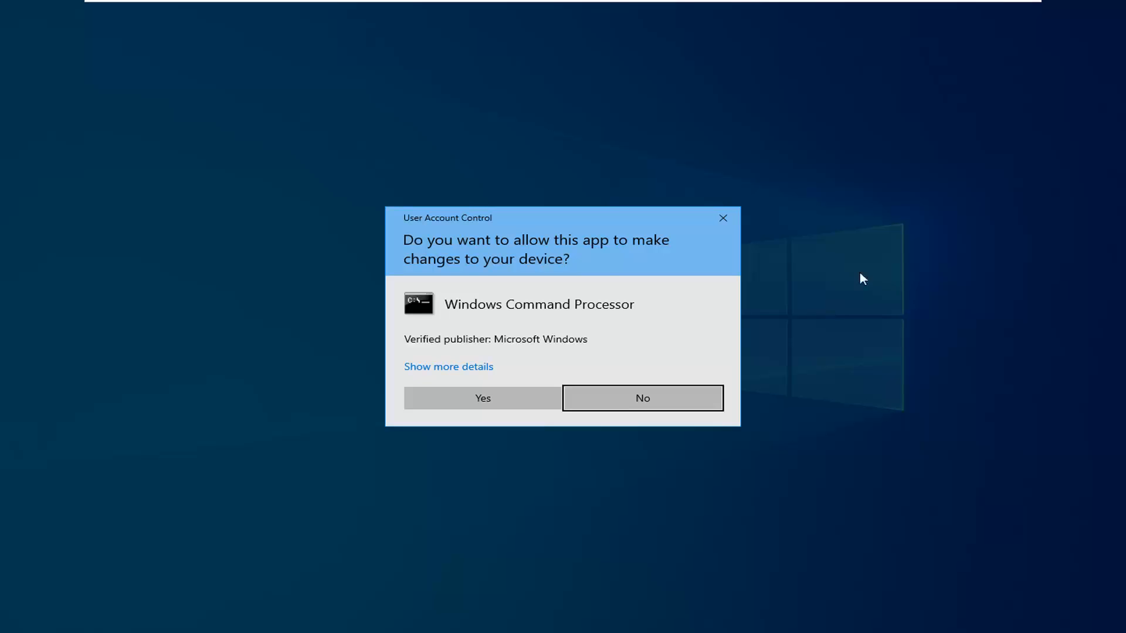
left_click(482, 398)
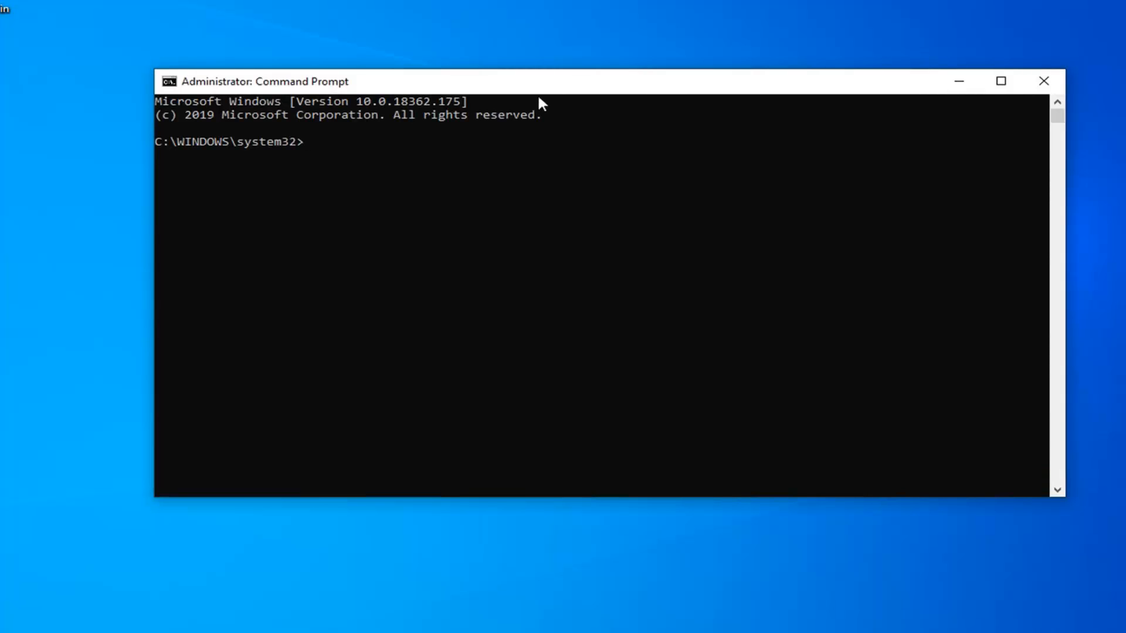
Run 'ipconfig /flushdns' to clear the DNS resolver cache.
type("ipc")
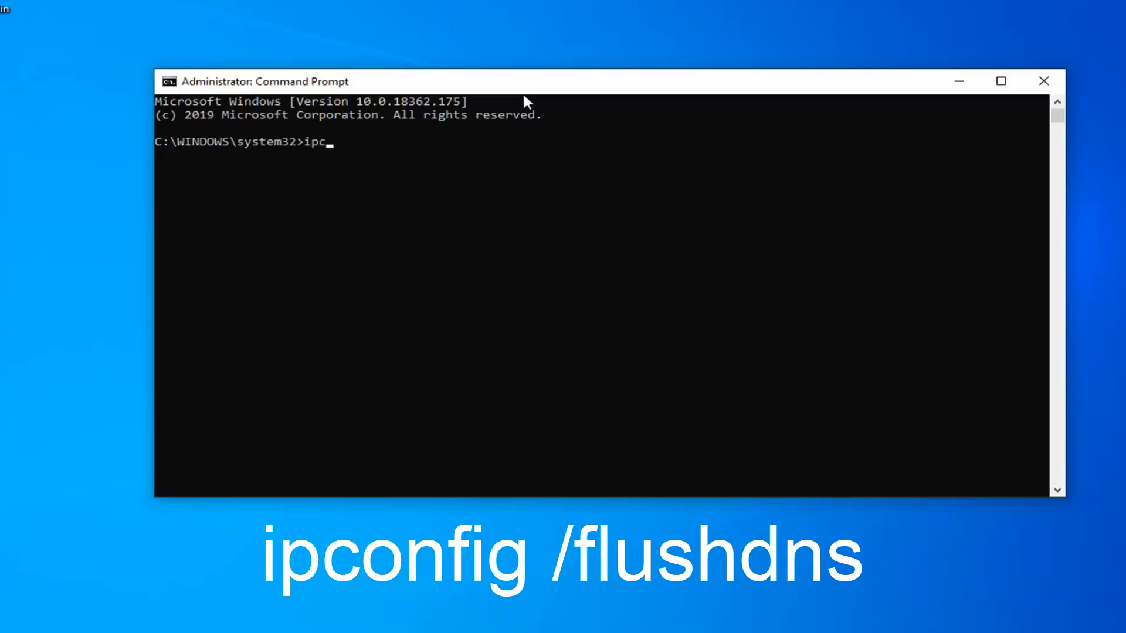
type("onfig /")
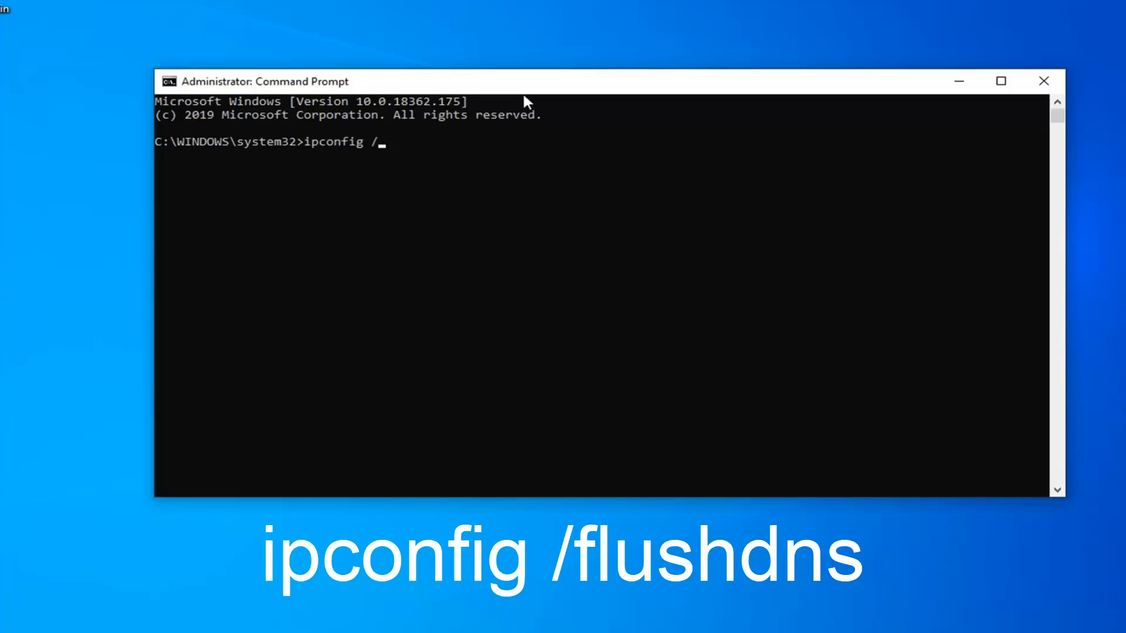
type("flushd")
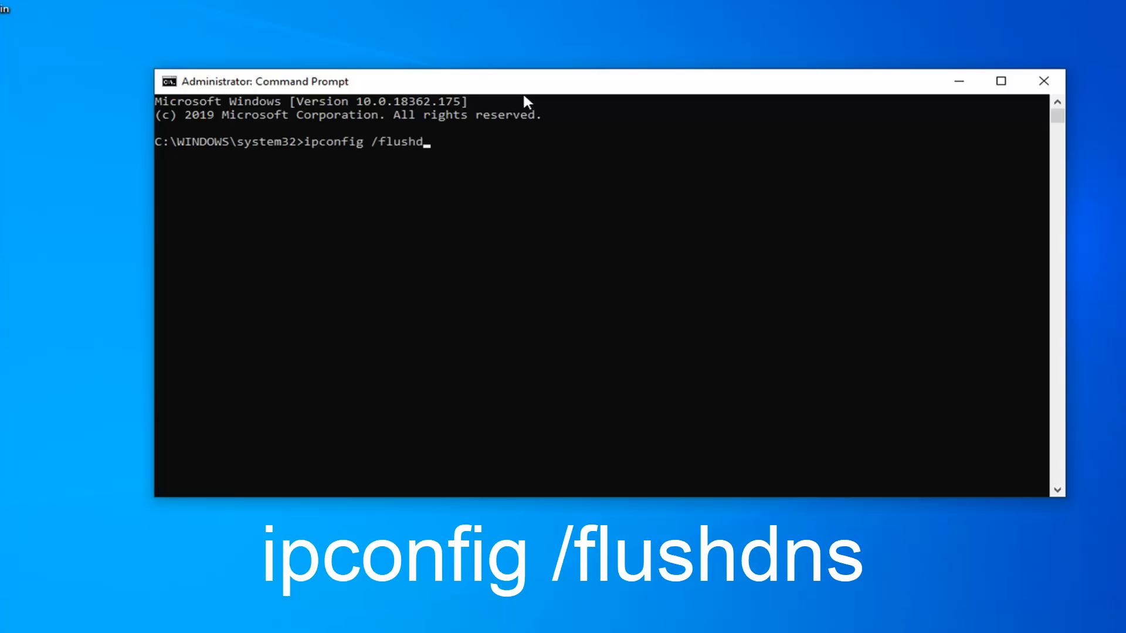
type("ns")
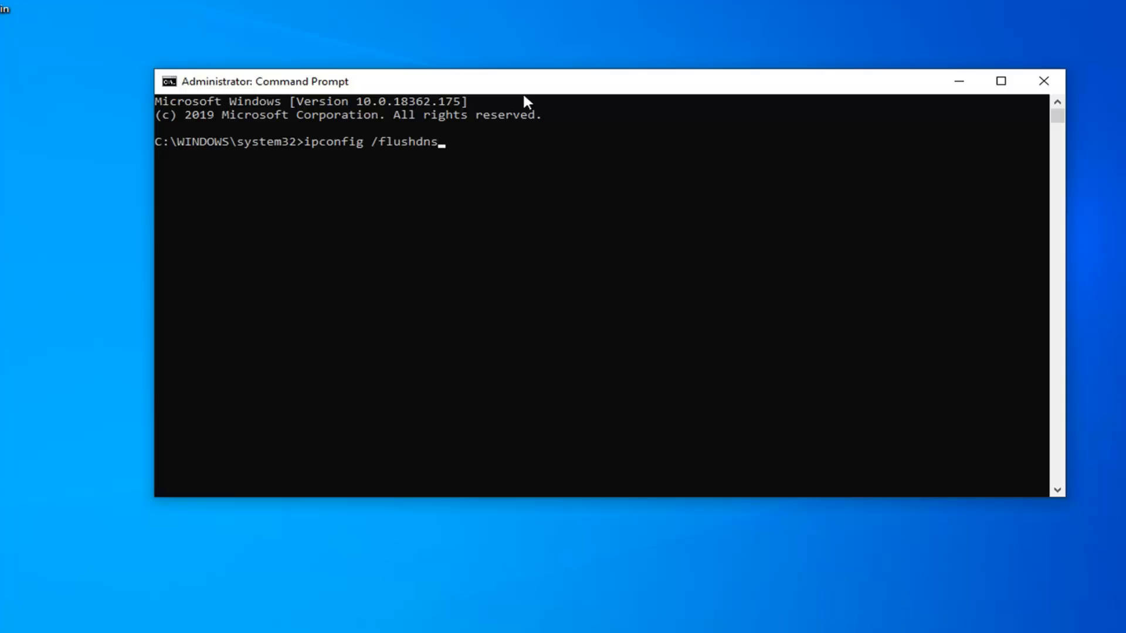
key("Return")
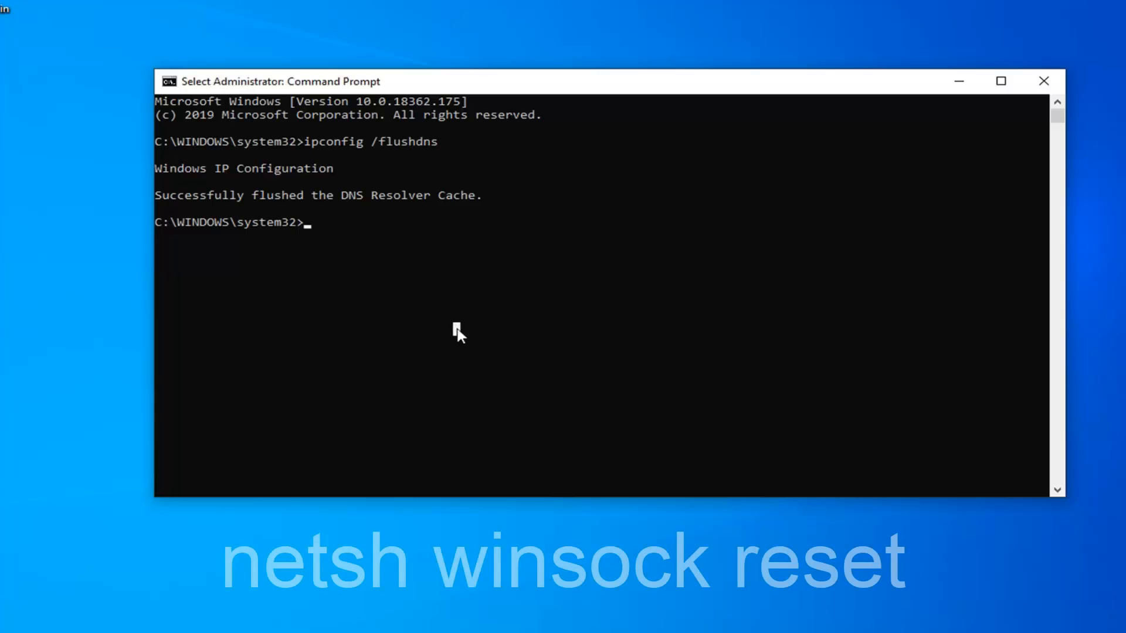
Run 'netsh winsock reset' to reset the Winsock catalog.
type("netsh")
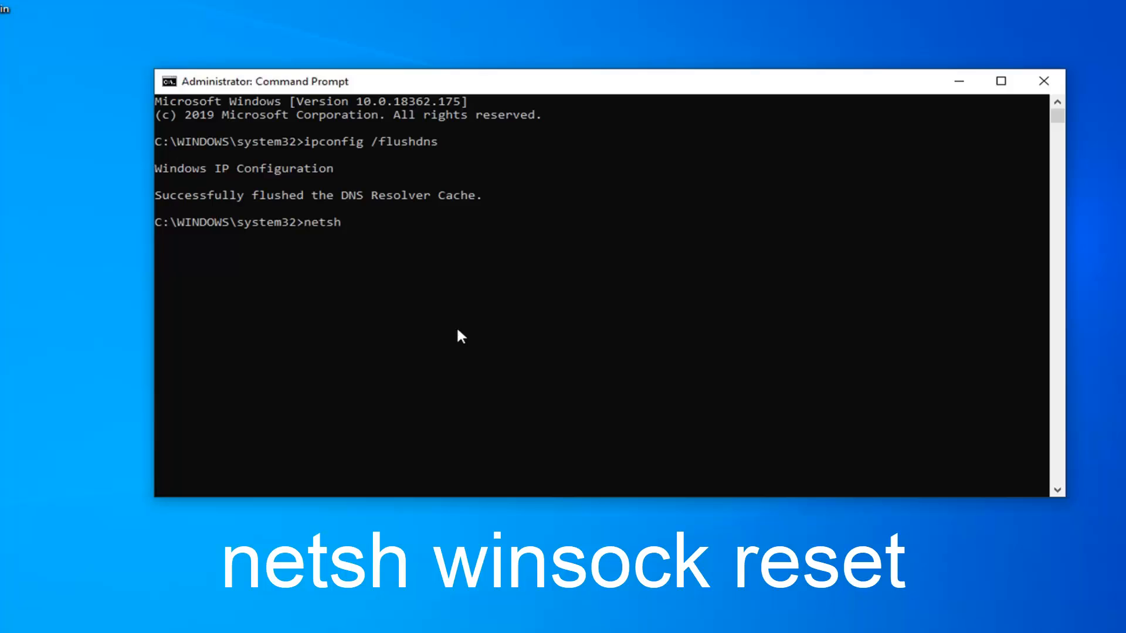
type("winsock")
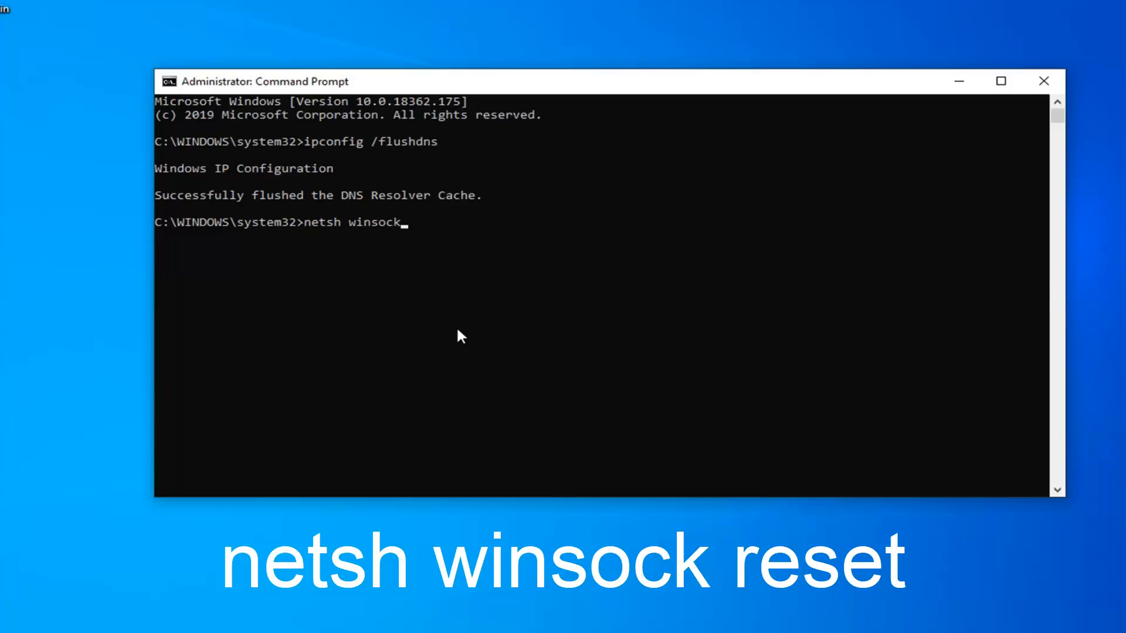
type("reset")
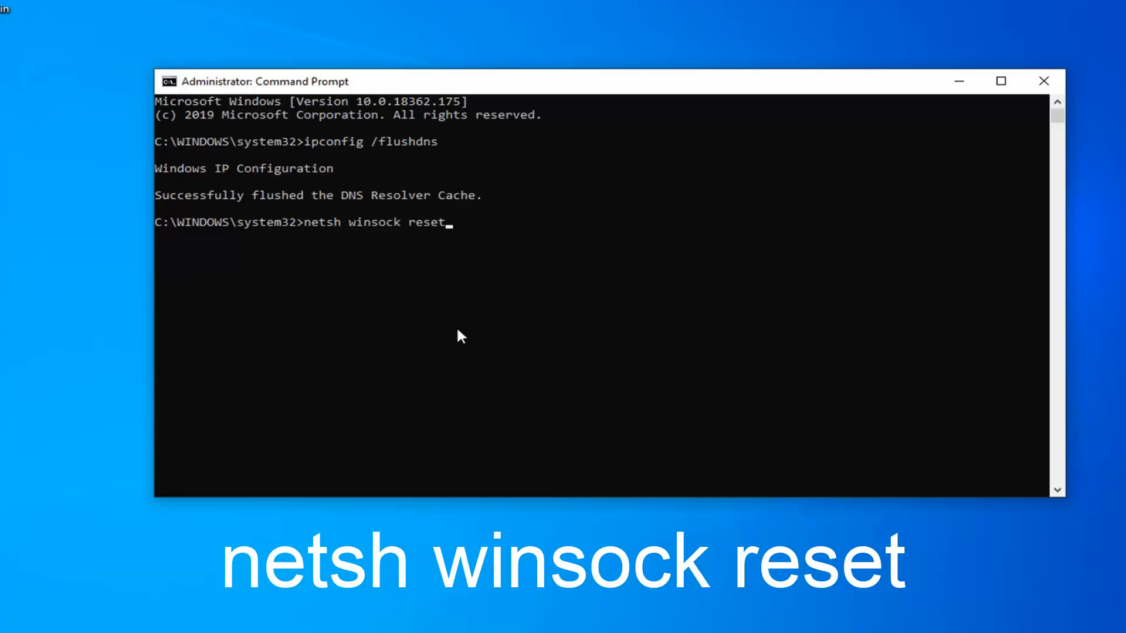
key("Return")
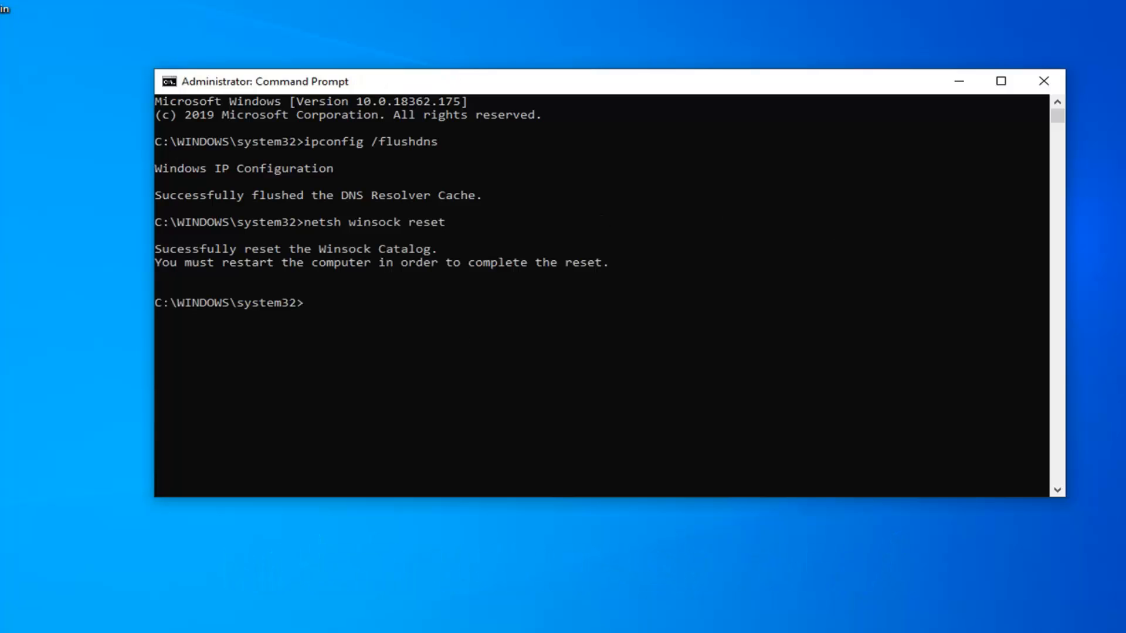
mouse_move(365, 299)
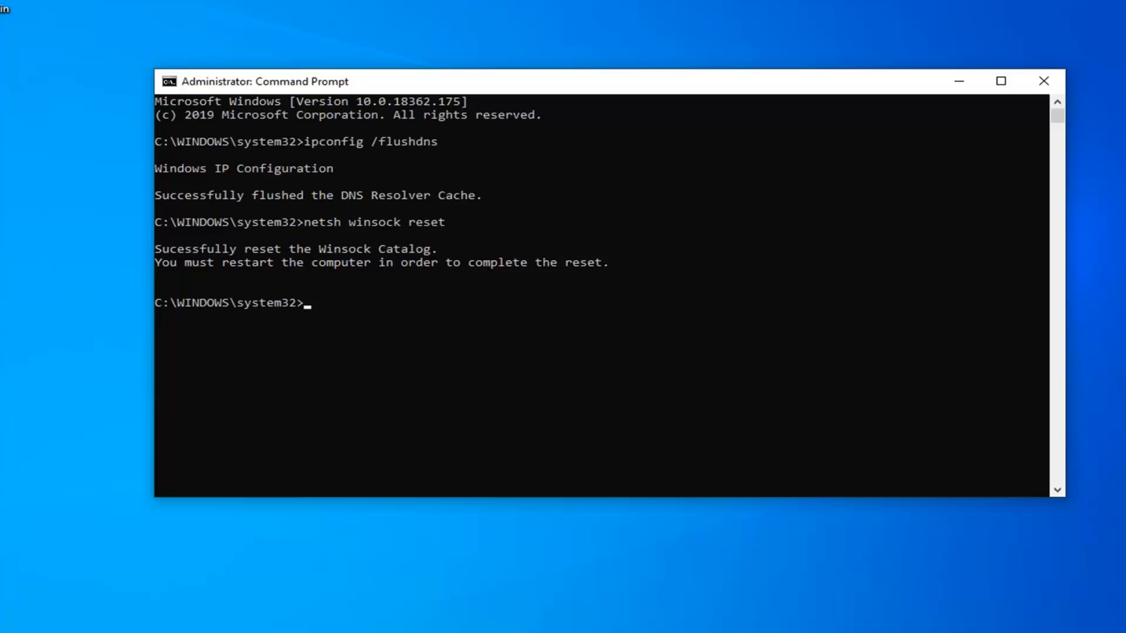
mouse_move(858, 199)
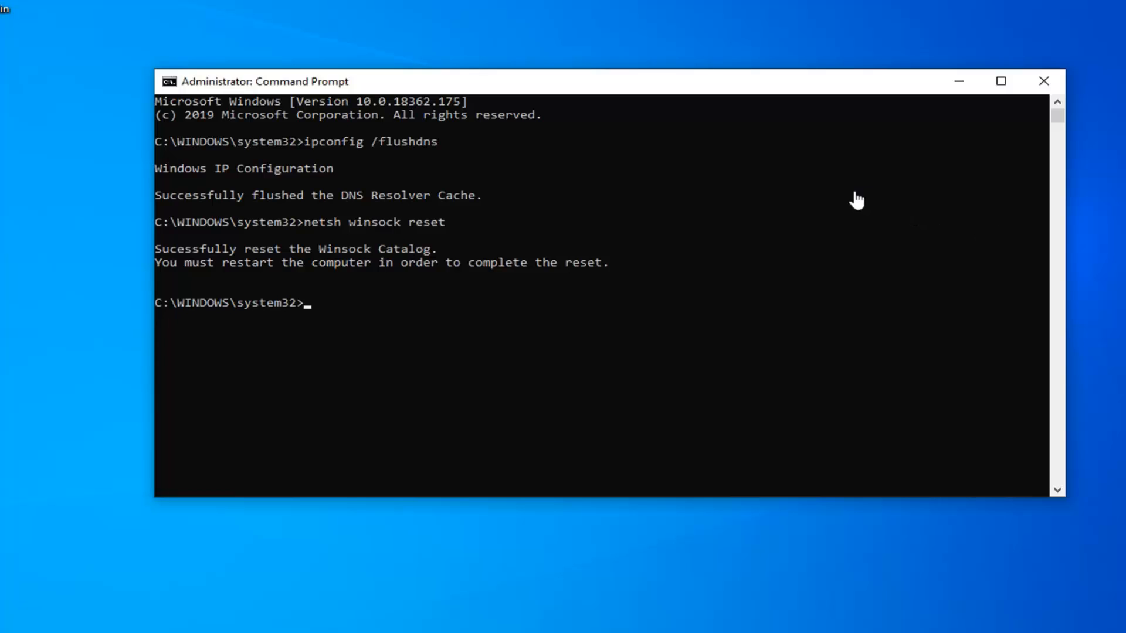